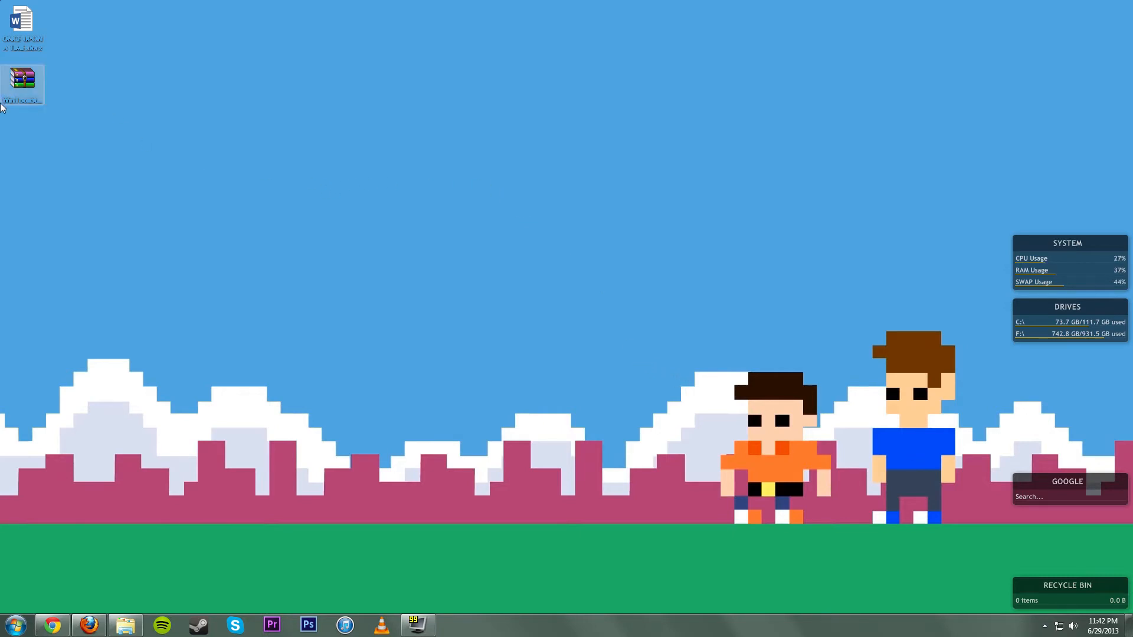
- Extract the WinToolkit archive into a new WinToolkit141-27 folder with WinRAR
right_click(23, 84)
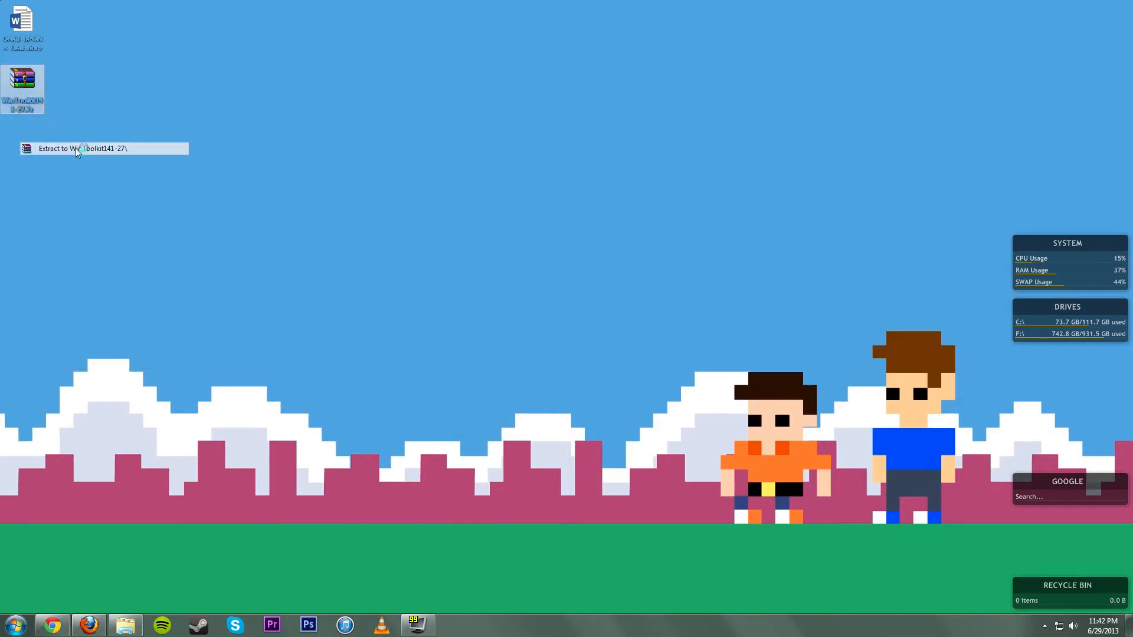
left_click(82, 148)
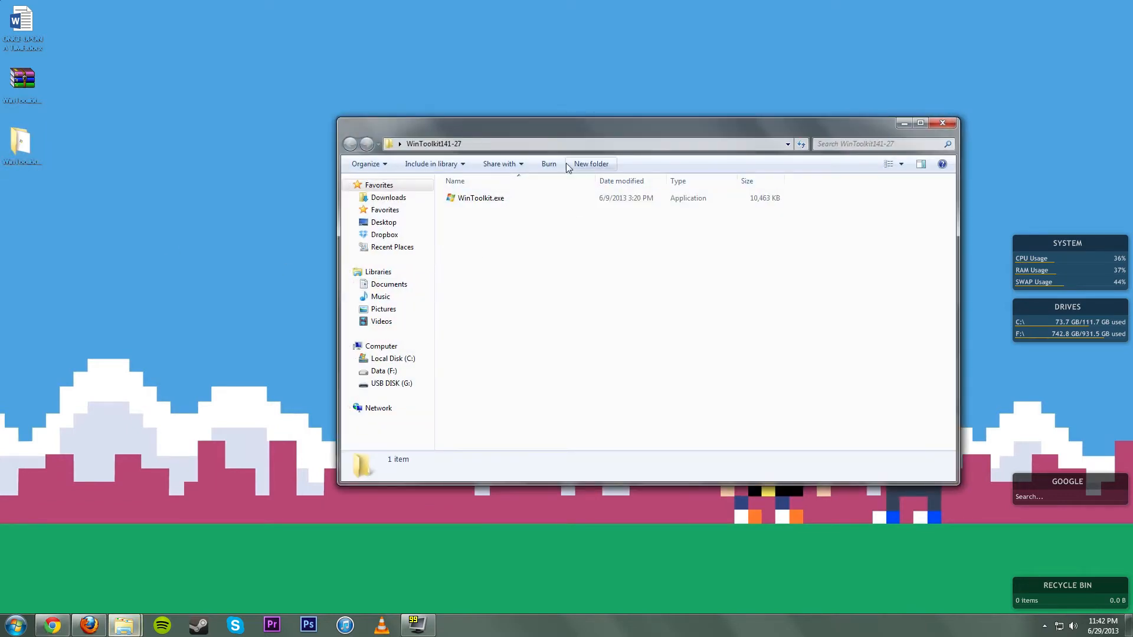
- Launch WinToolkit.exe, dismiss the Notice, and show the Main tab's Intermediate tools
double_click(481, 199)
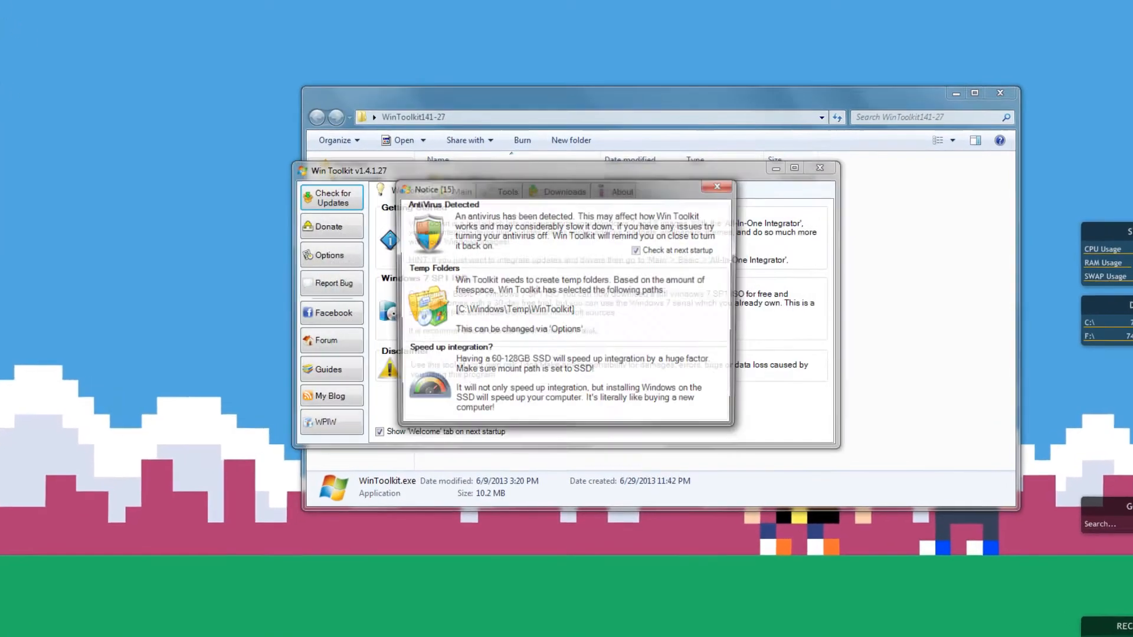
left_click(715, 186)
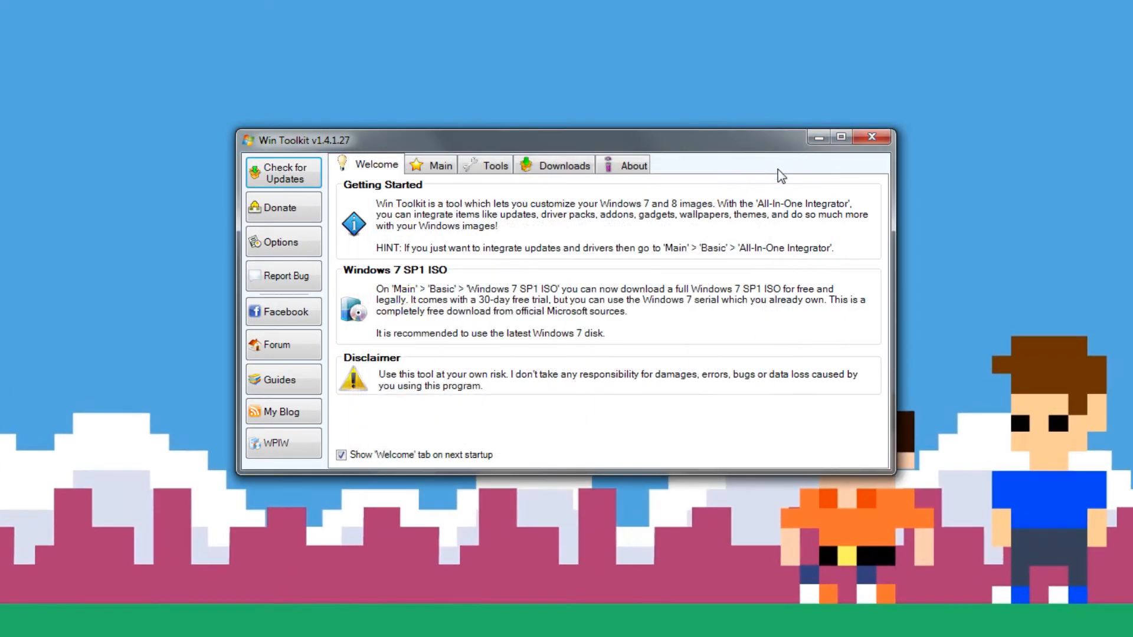
mouse_move(351, 224)
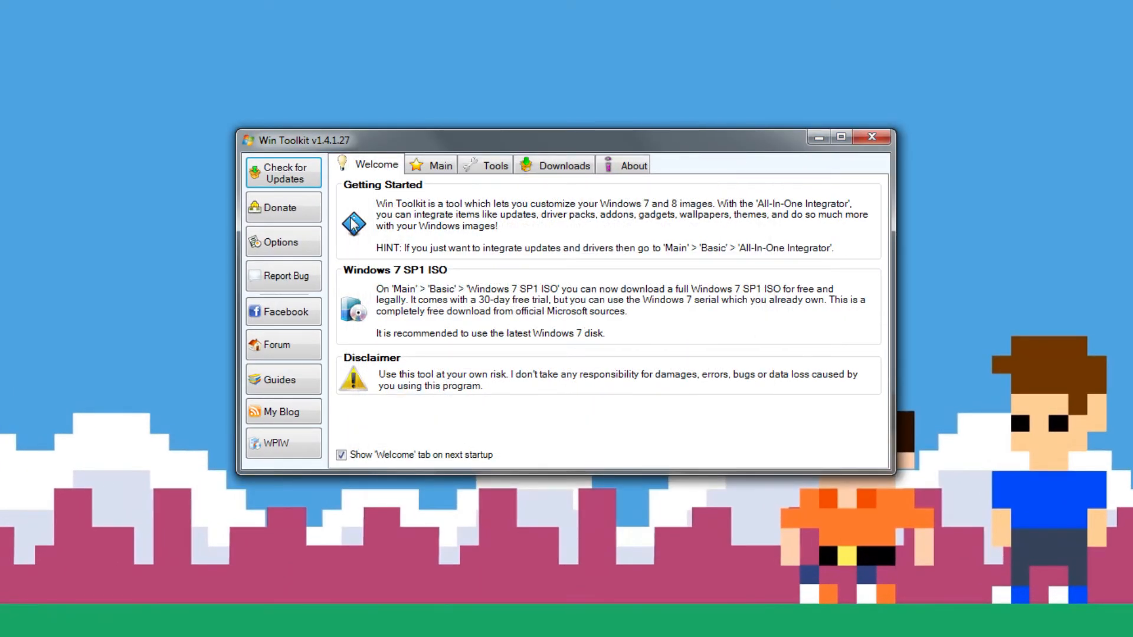
left_click(440, 165)
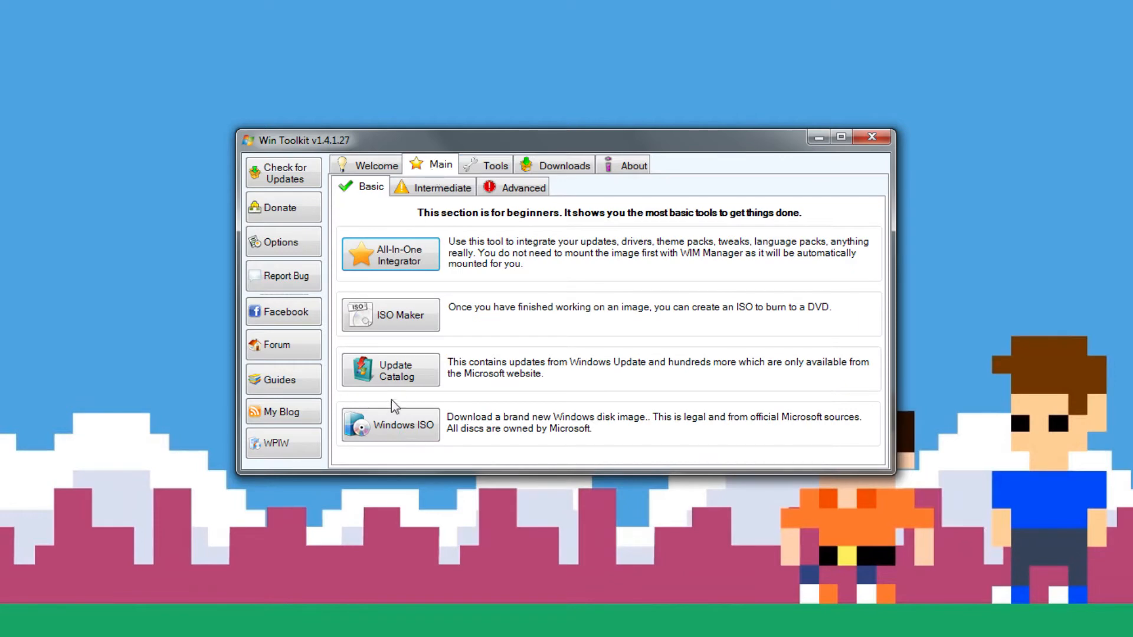
left_click(440, 187)
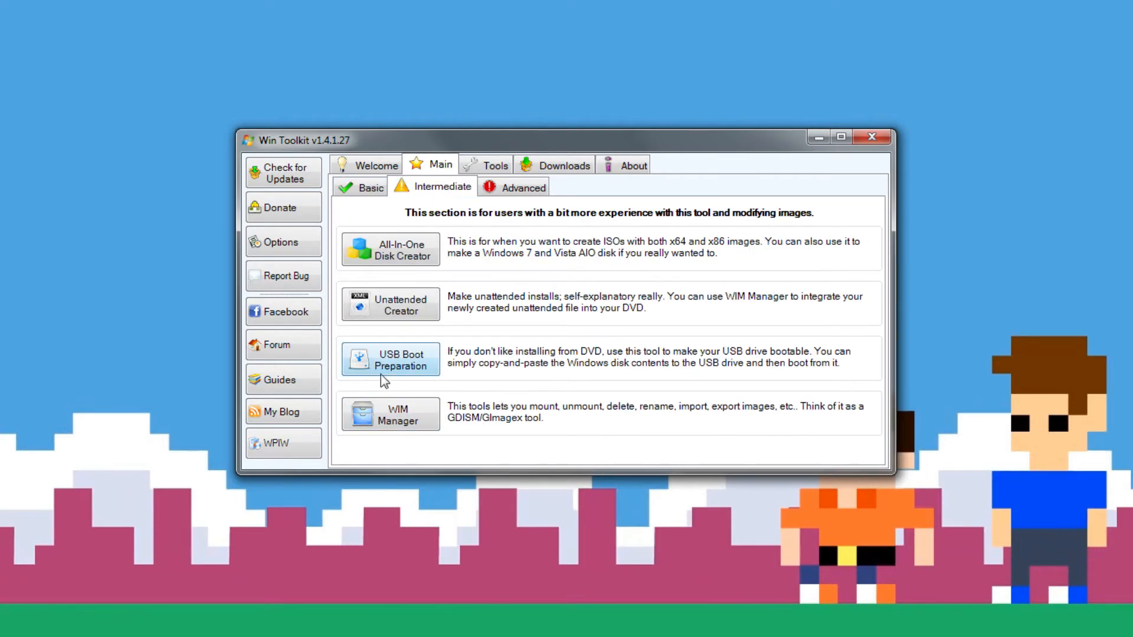
- Open USB Boot Preparation with NTFS format and the 28.86 GB G: USB disk selected
left_click(389, 359)
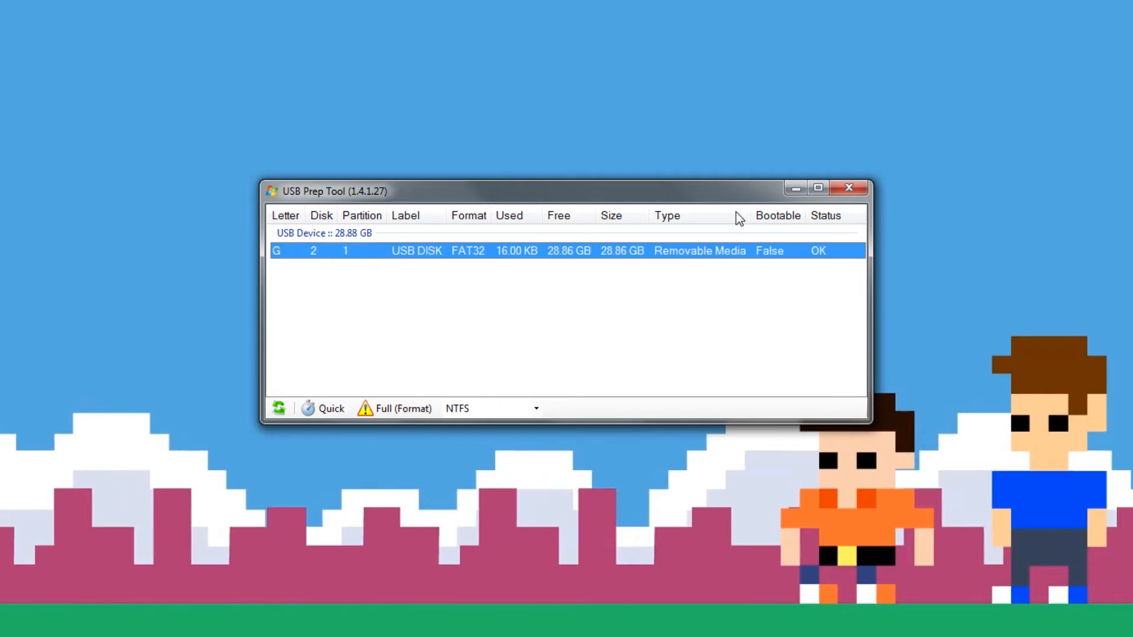
mouse_move(374, 267)
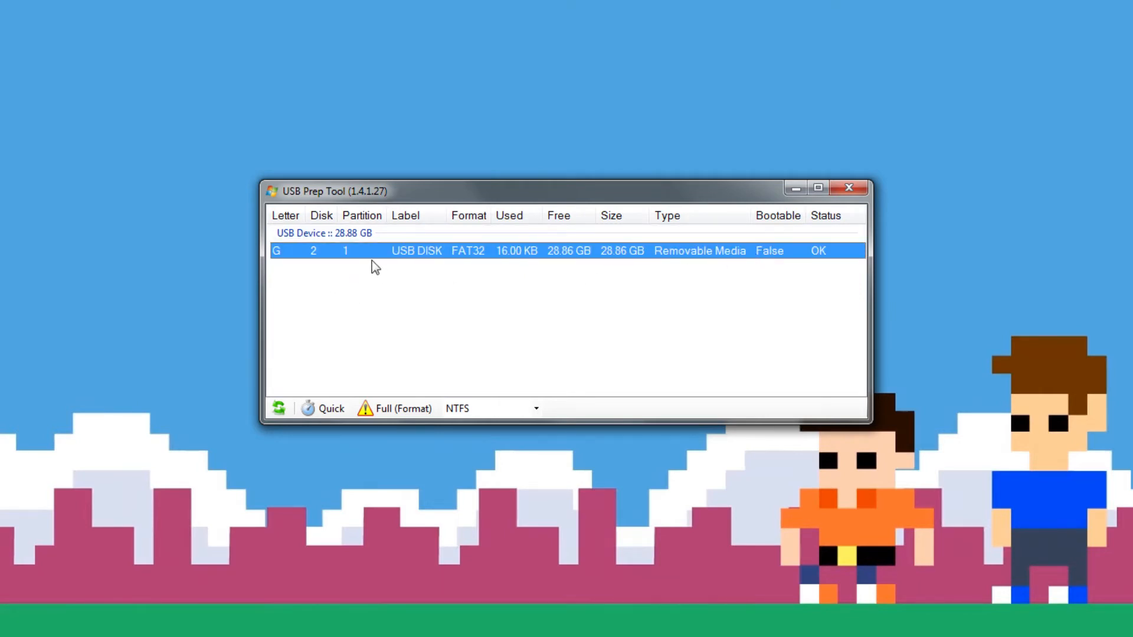
mouse_move(437, 274)
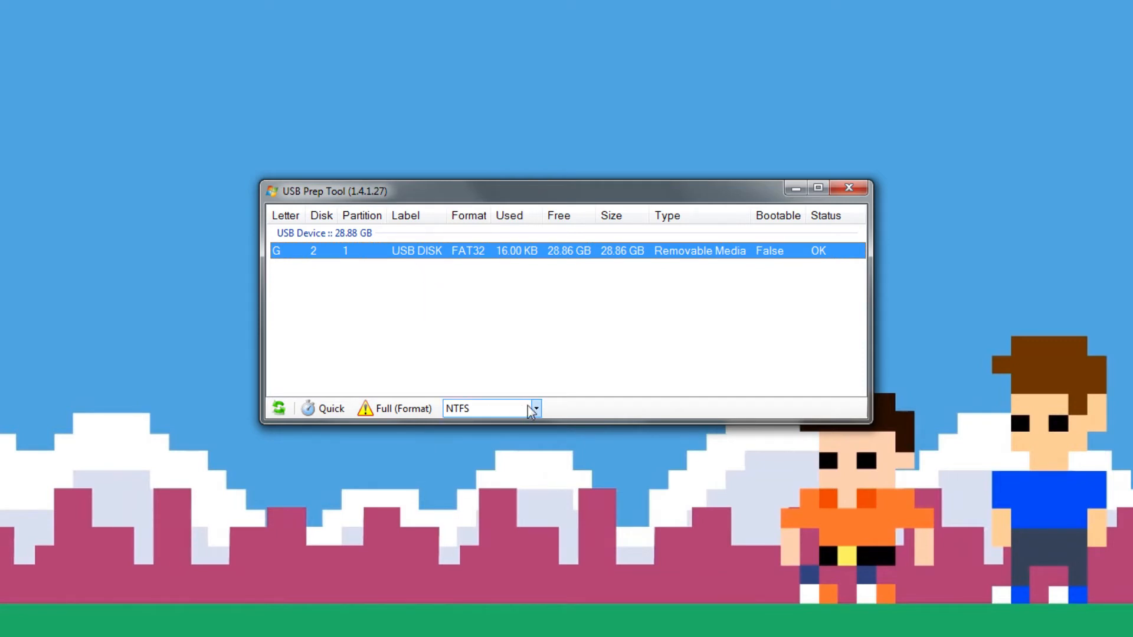
left_click(535, 408)
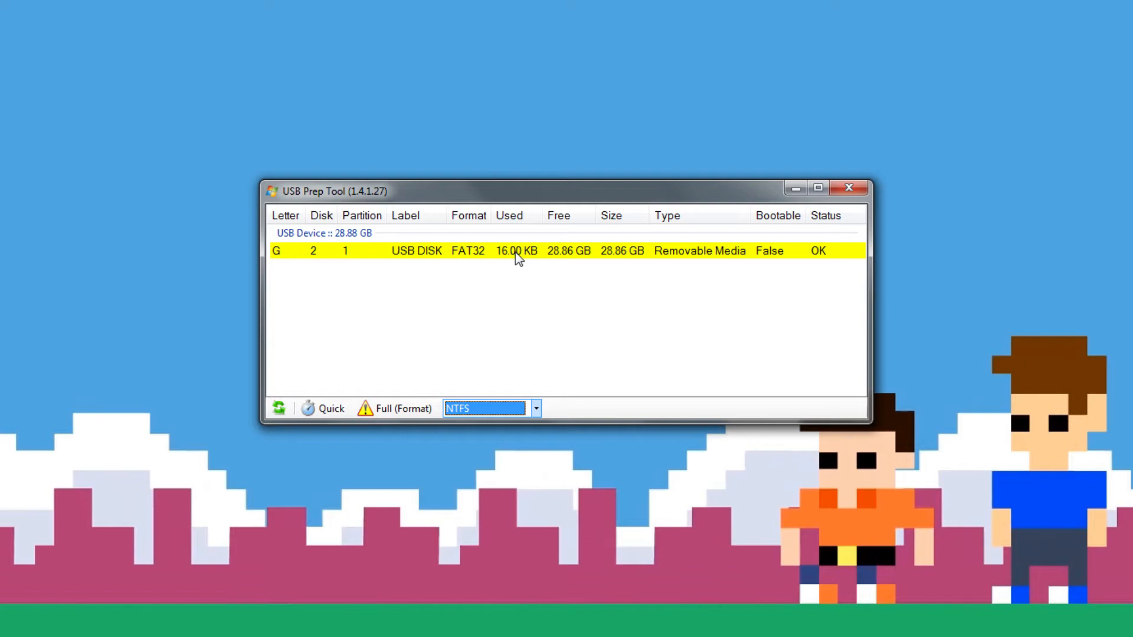
left_click(568, 251)
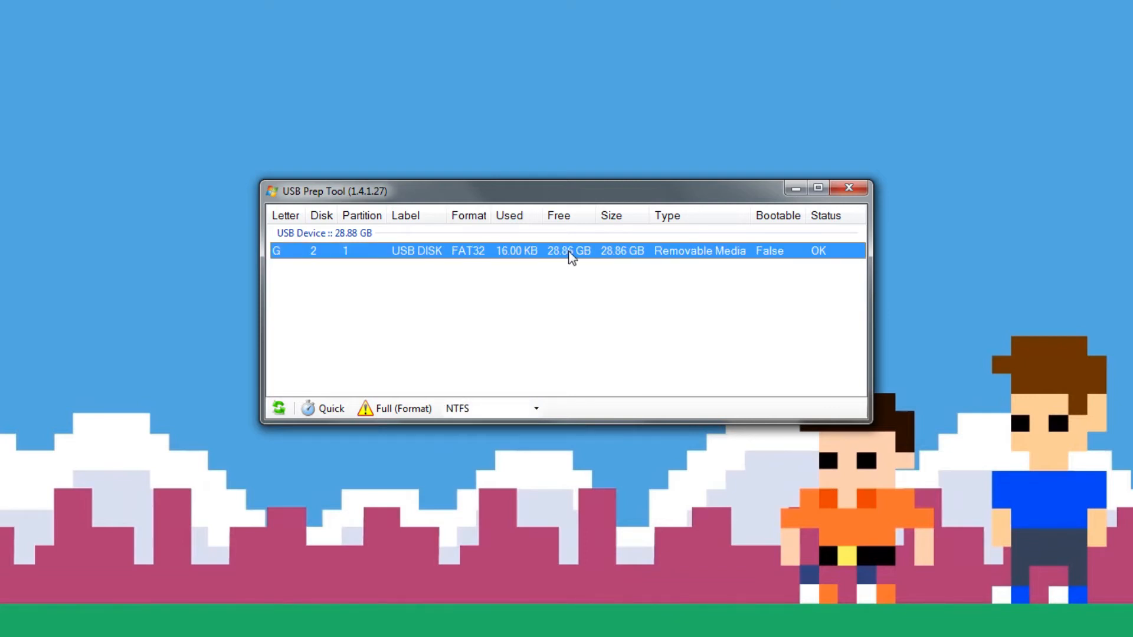
mouse_move(324, 409)
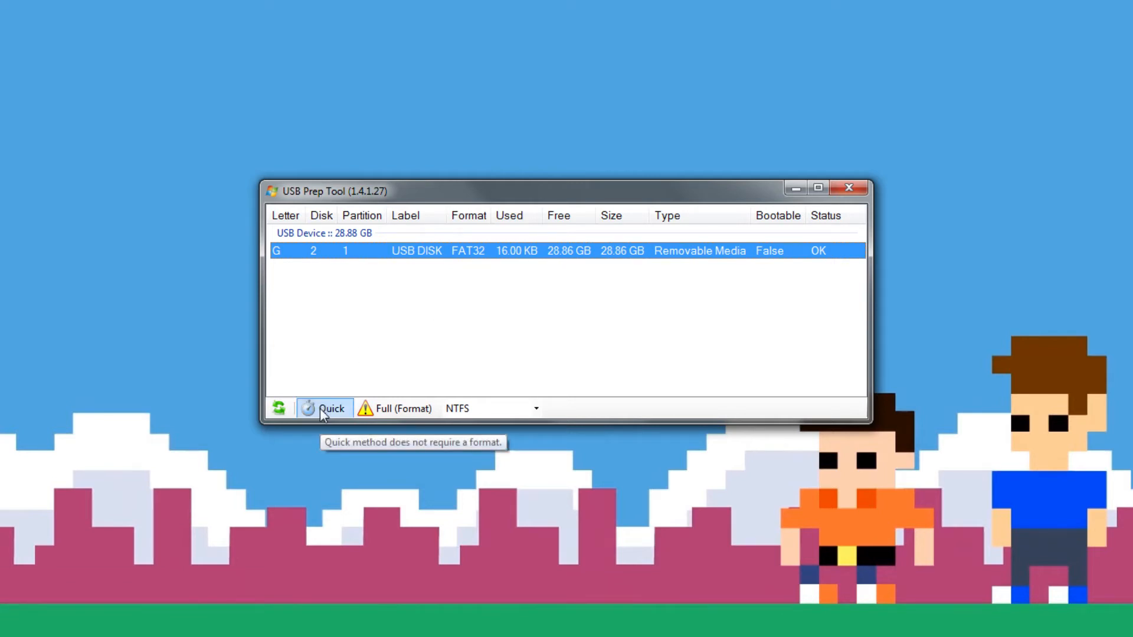
mouse_move(384, 408)
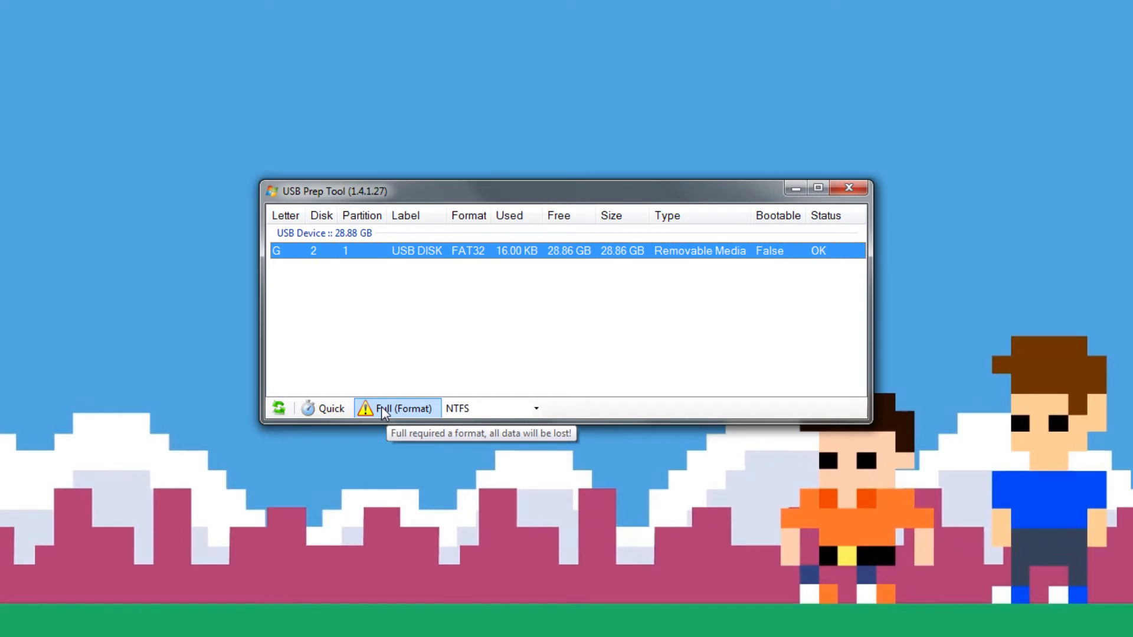
- Fully format the USB drive, confirming the erase and labelling it 'Windows 7'
left_click(402, 409)
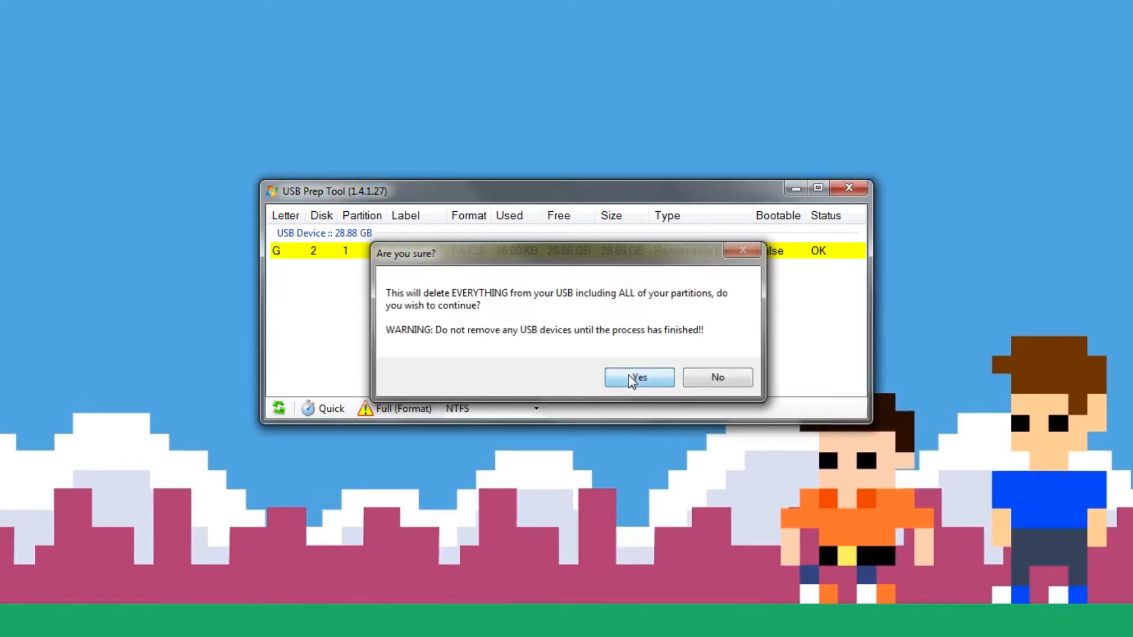
left_click(639, 377)
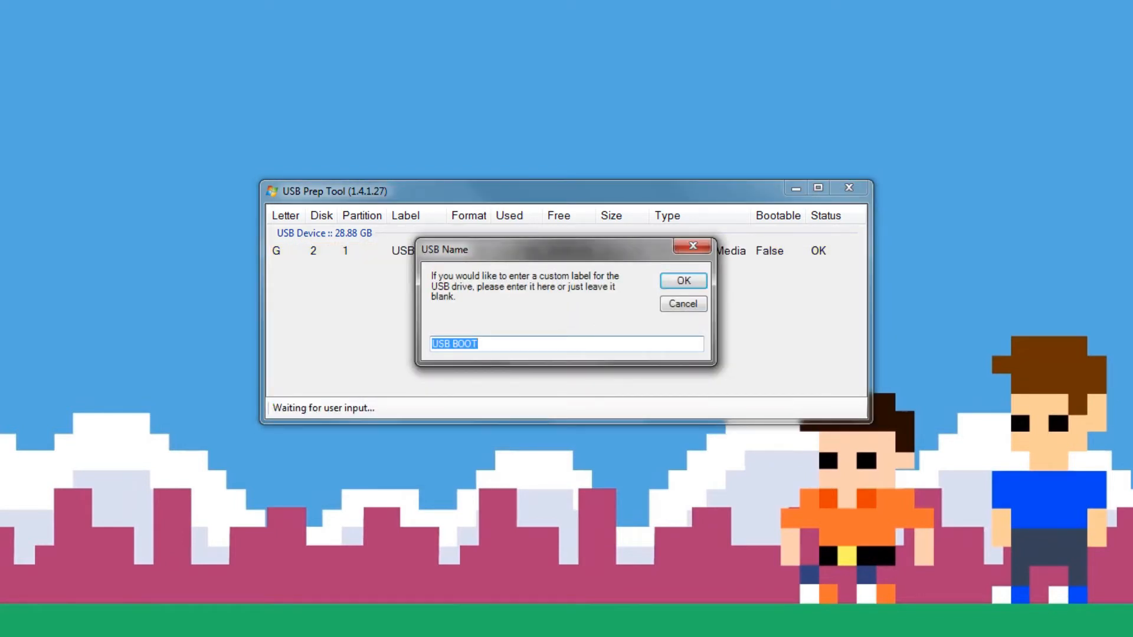
type("Windows")
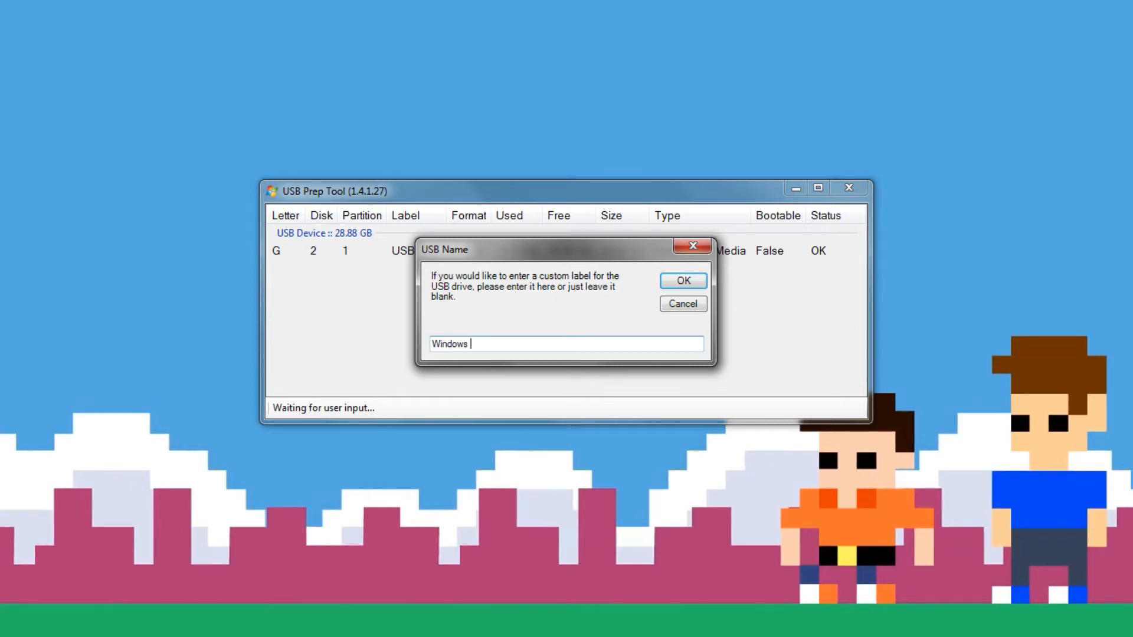
left_click(682, 280)
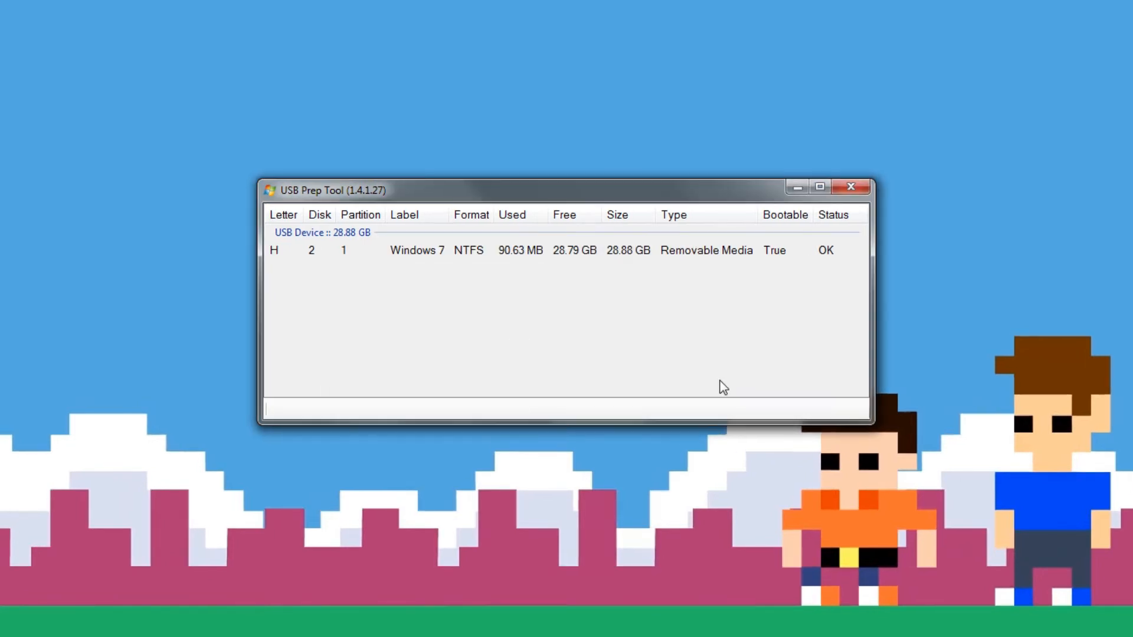
mouse_move(496, 253)
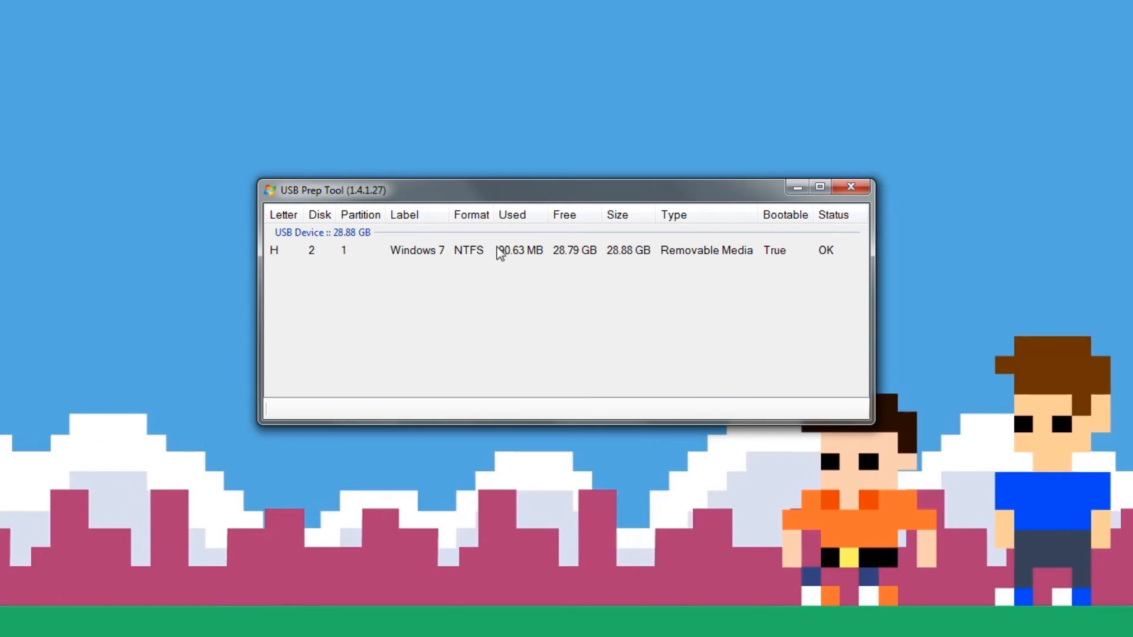
mouse_move(379, 220)
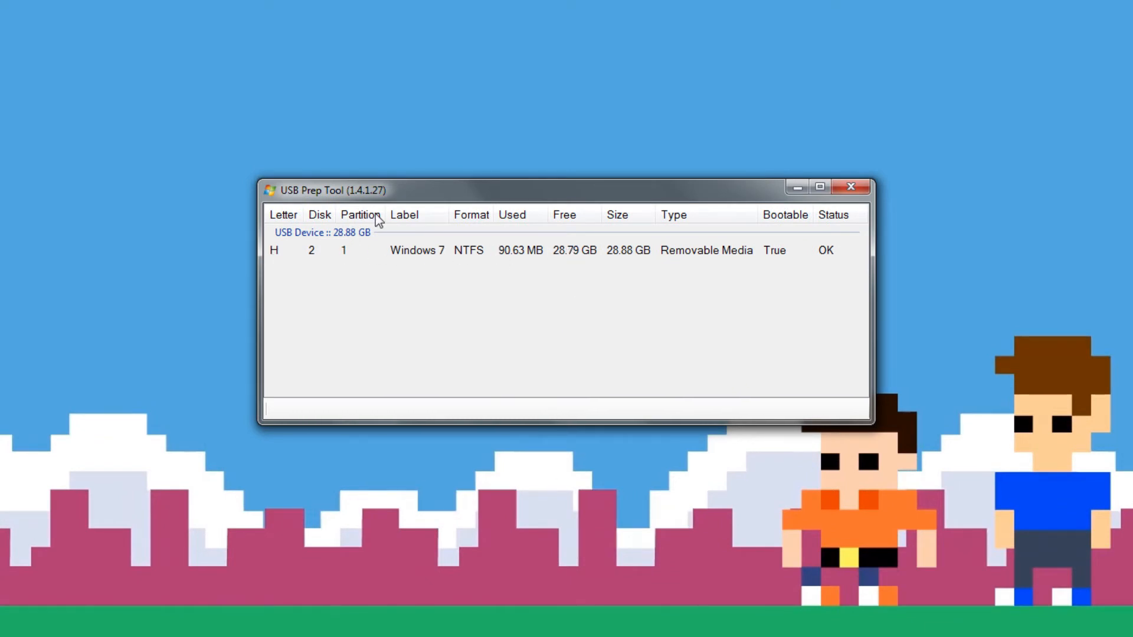
mouse_move(489, 289)
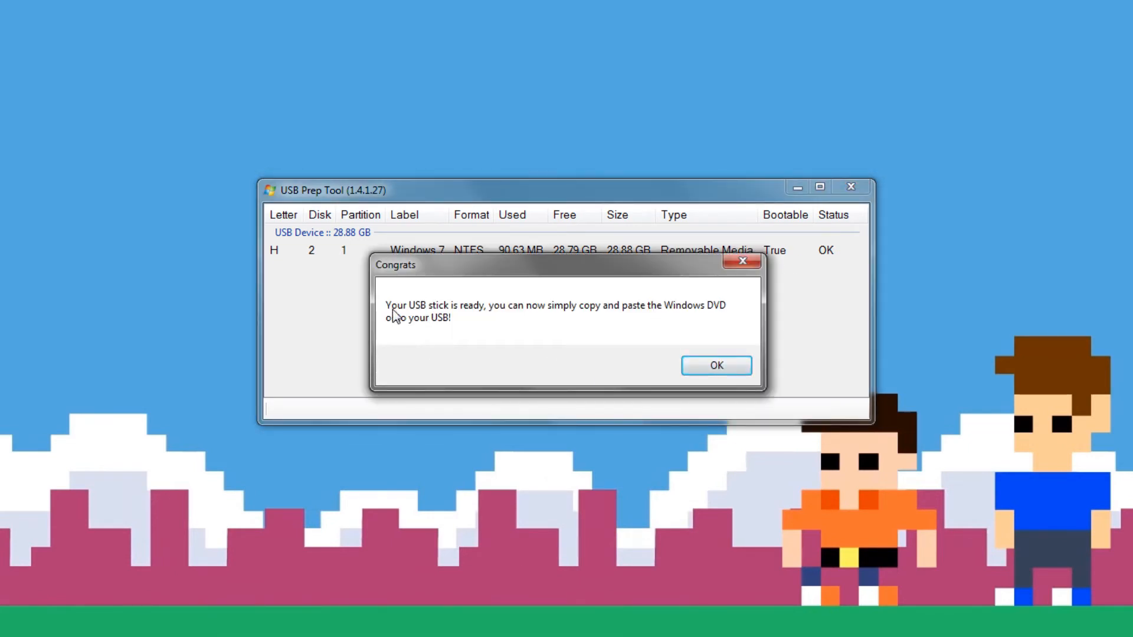
mouse_move(511, 325)
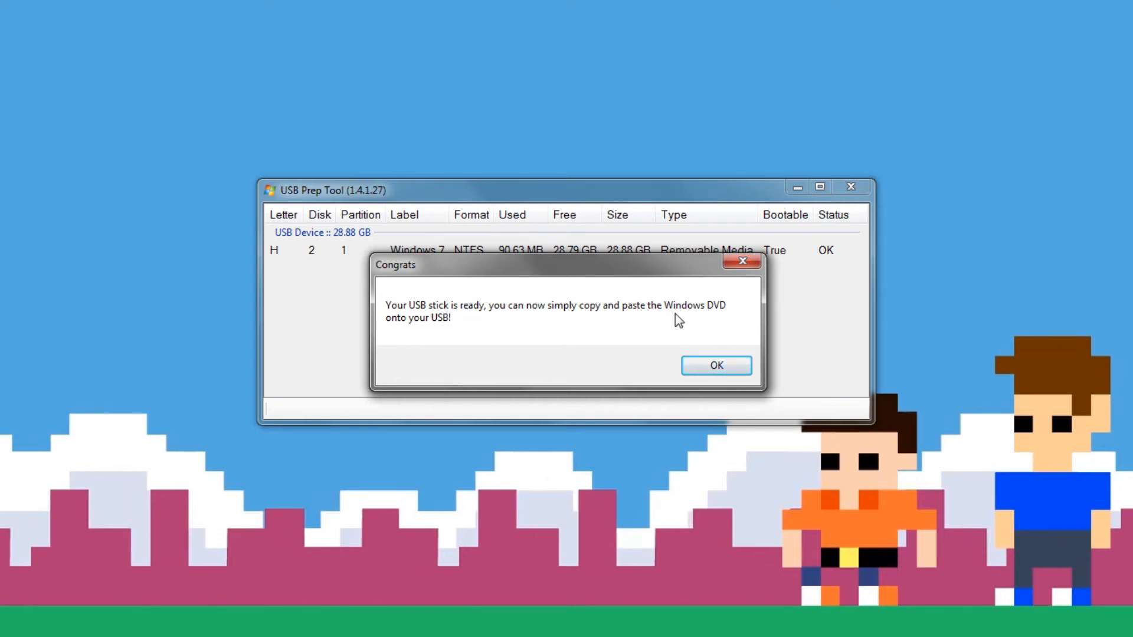
mouse_move(715, 366)
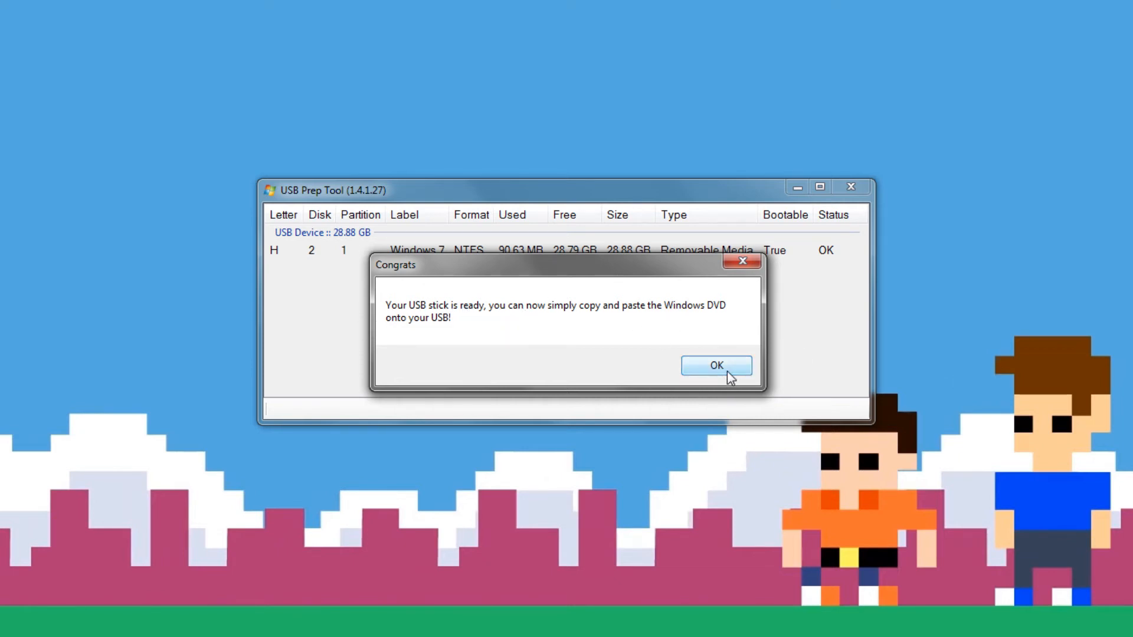
left_click(715, 364)
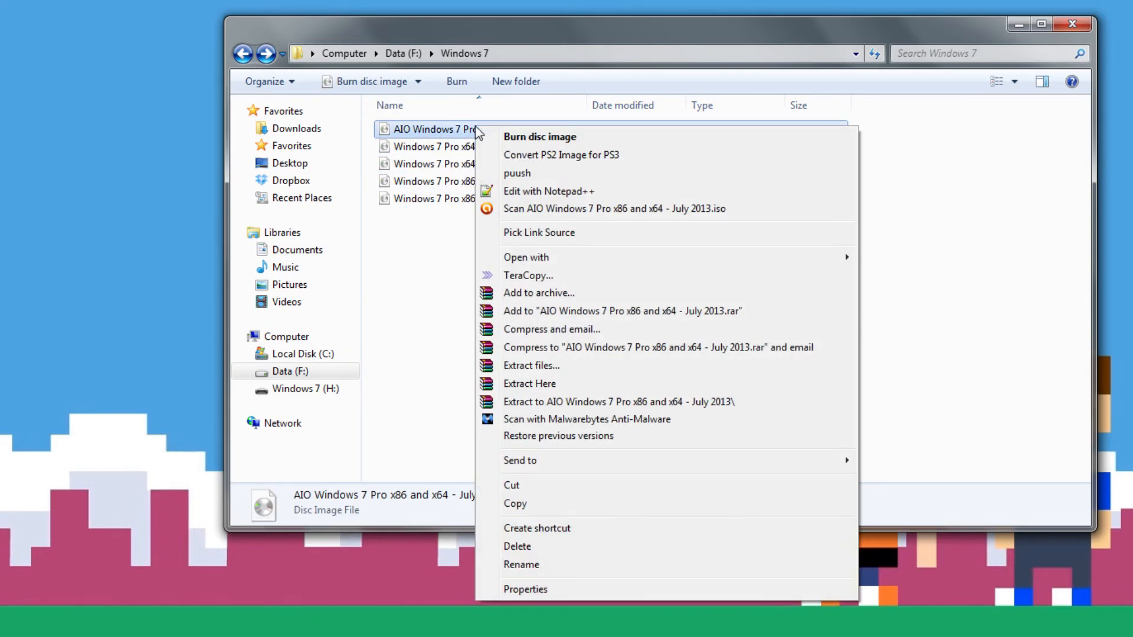
mouse_move(531, 402)
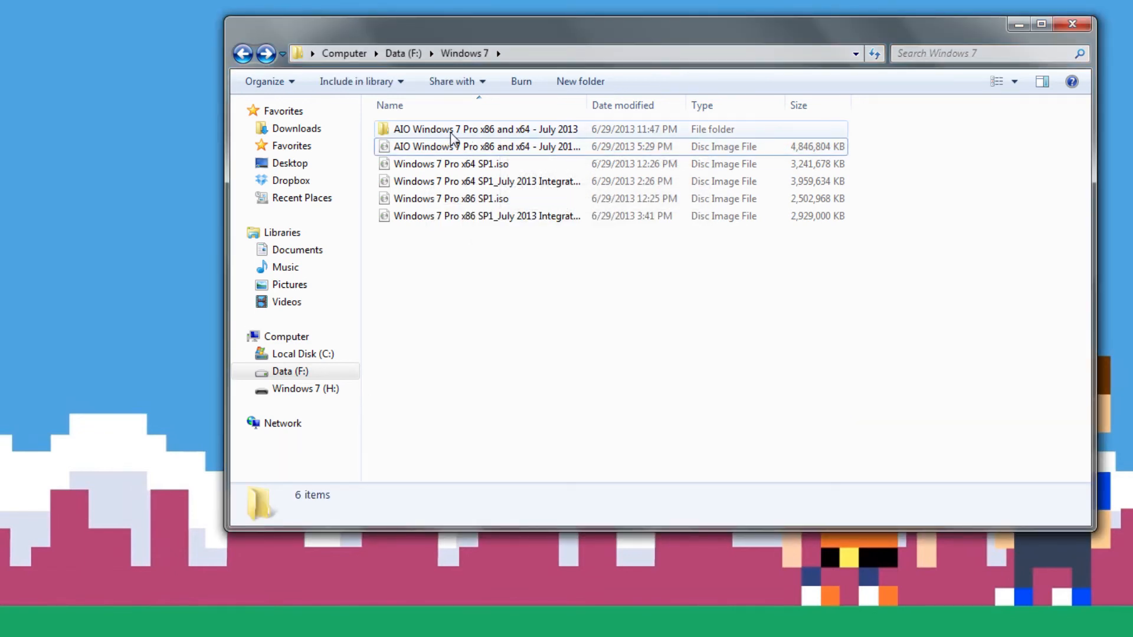
- Copy all extracted Windows 7 files and paste them onto the Windows 7 (H:) drive
double_click(486, 128)
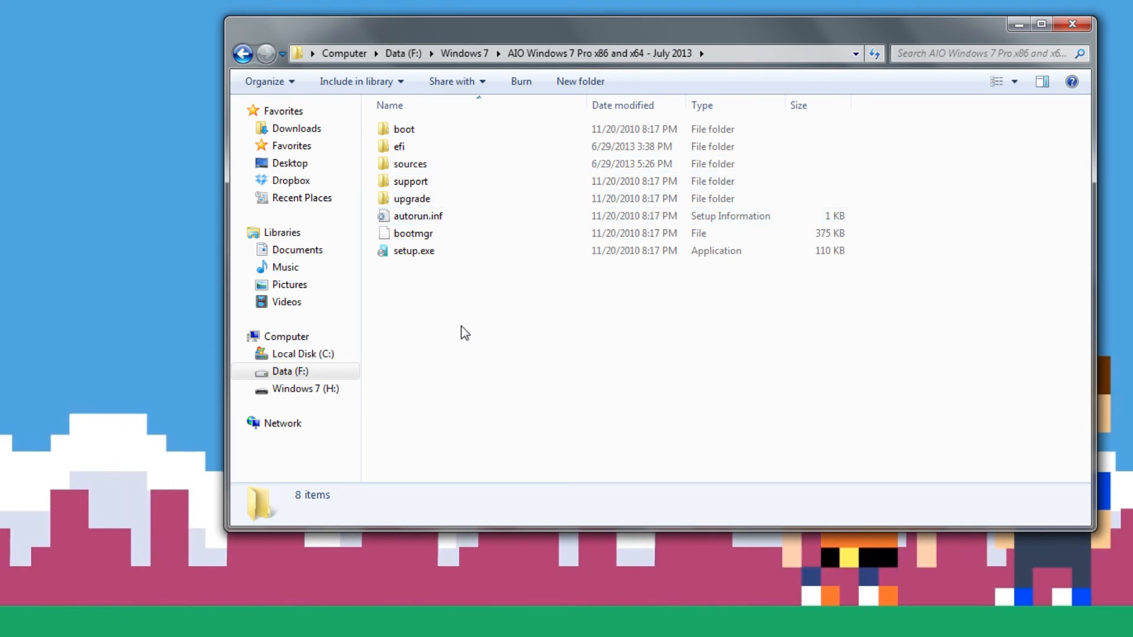
key("ctrl+a")
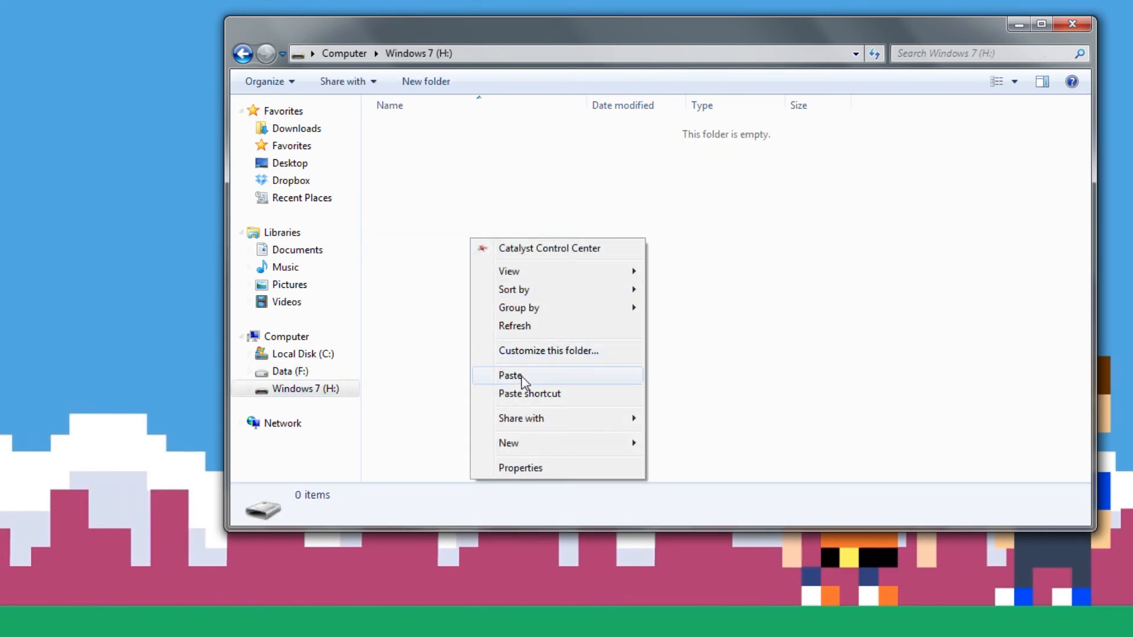
left_click(509, 375)
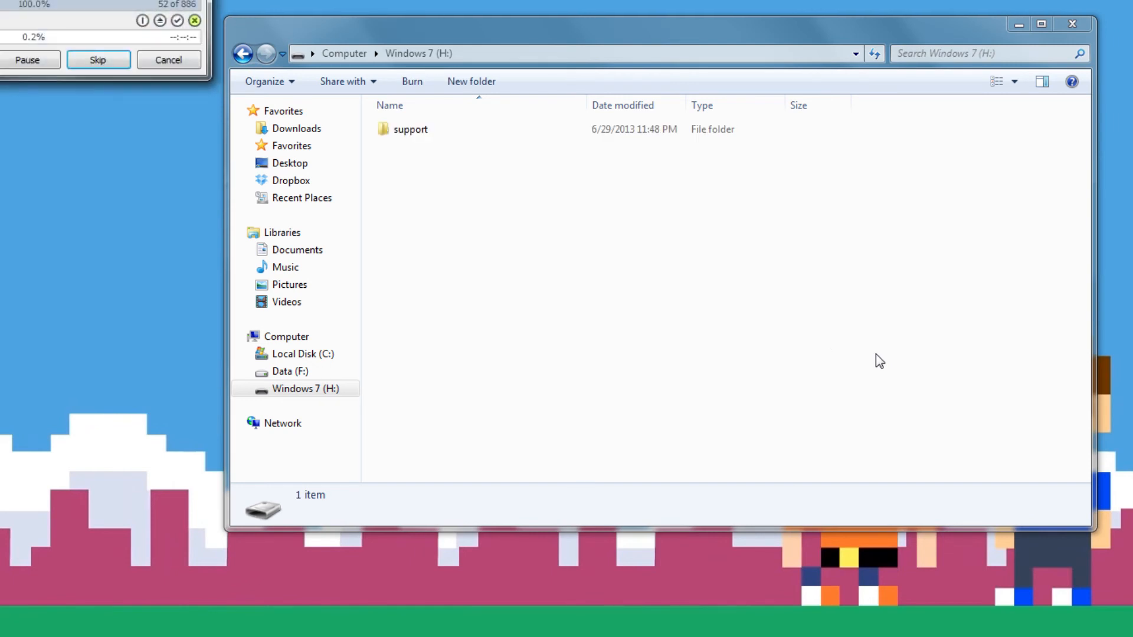